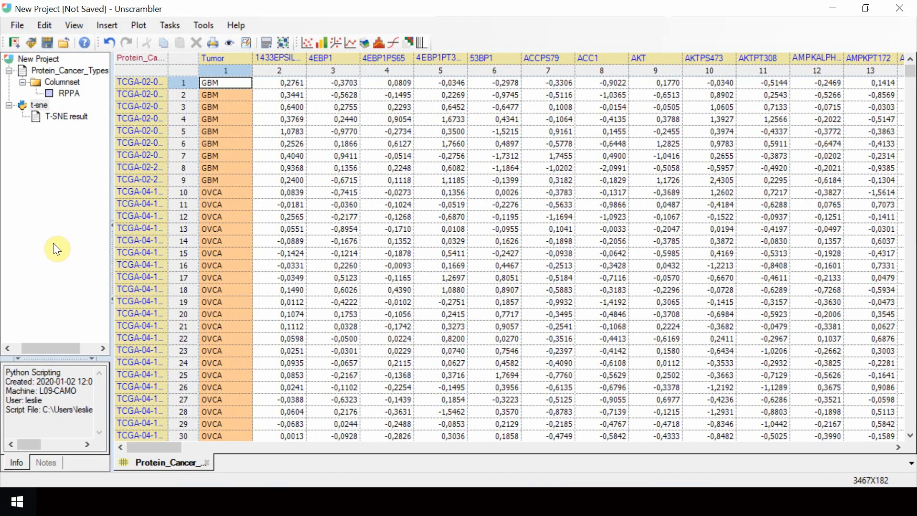
Open the T-SNE result matrix from the project navigator
{"action": "double_click", "coordinate": [66, 117]}
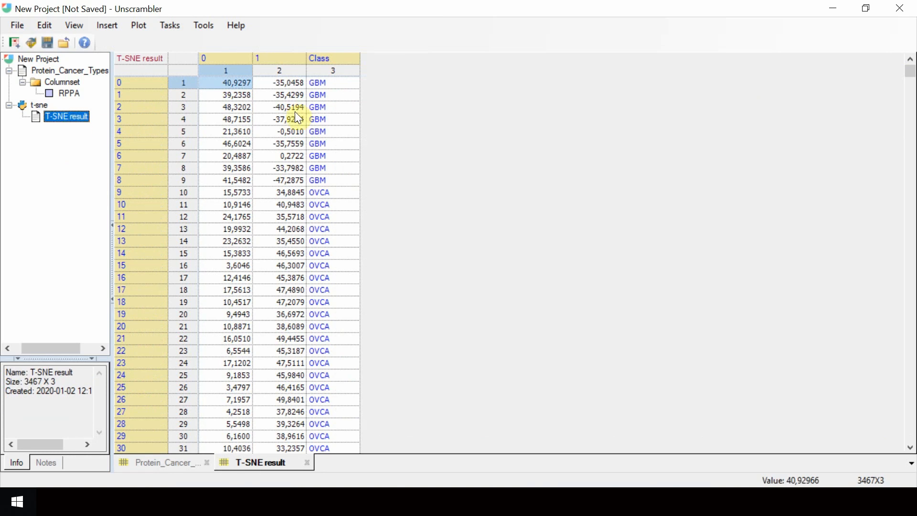
Convert the Class column to a category variable via Change Data Type > Category
{"action": "right_click", "coordinate": [333, 58]}
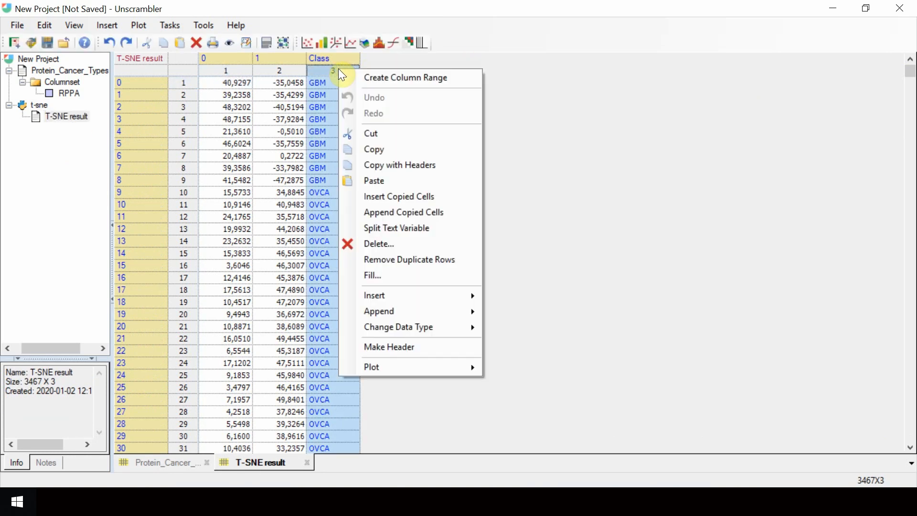
{"action": "mouse_move", "coordinate": [399, 327]}
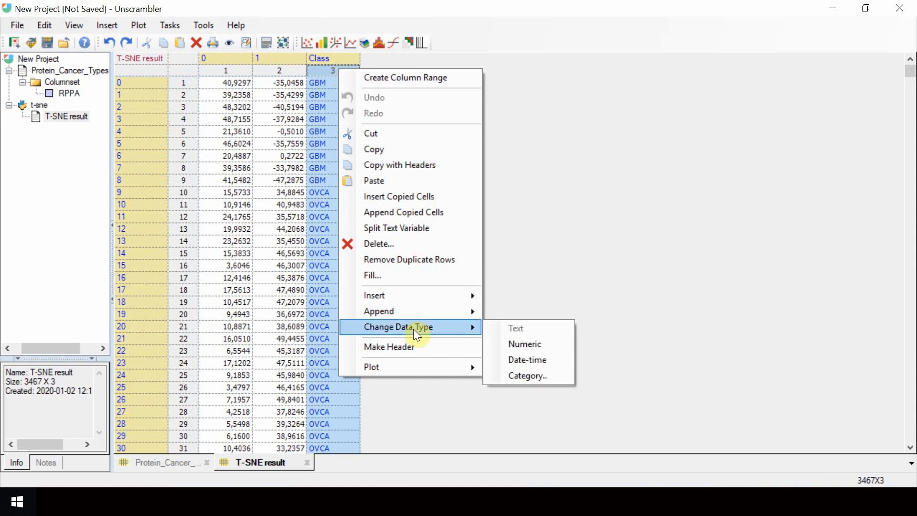
{"action": "left_click", "coordinate": [527, 375]}
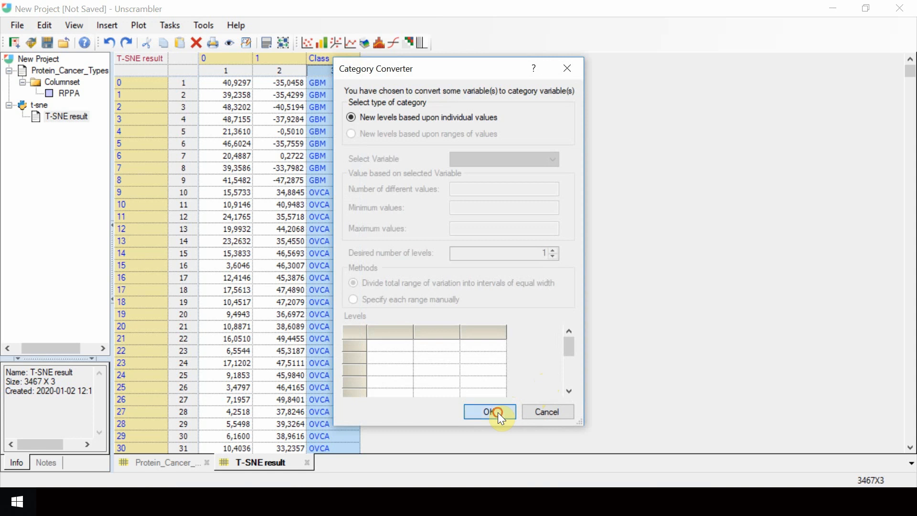
{"action": "left_click", "coordinate": [490, 412]}
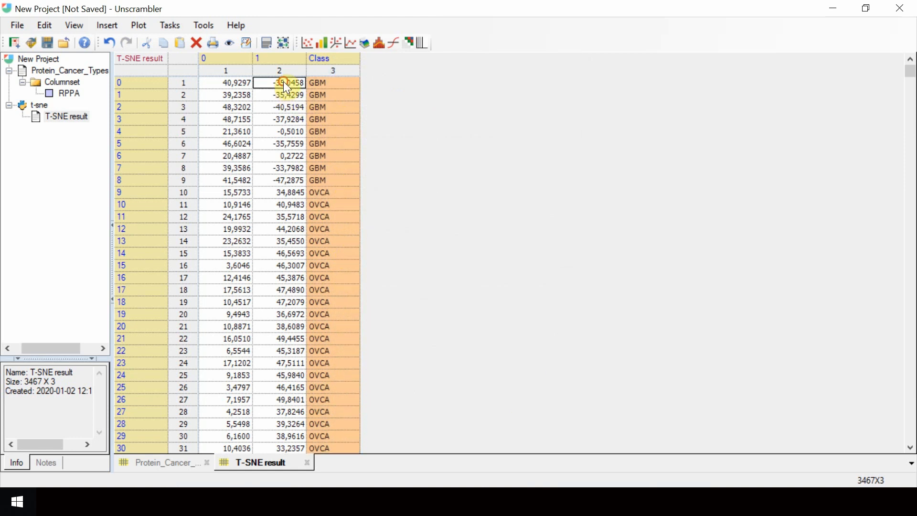
Select both t-SNE coordinate columns 0 and 1 as the data to plot
{"action": "left_click", "coordinate": [333, 69]}
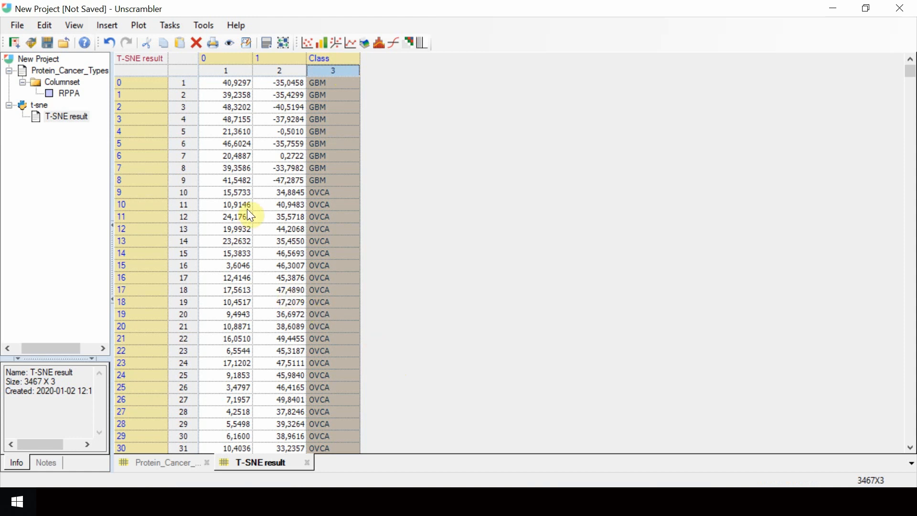
{"action": "mouse_move", "coordinate": [251, 79]}
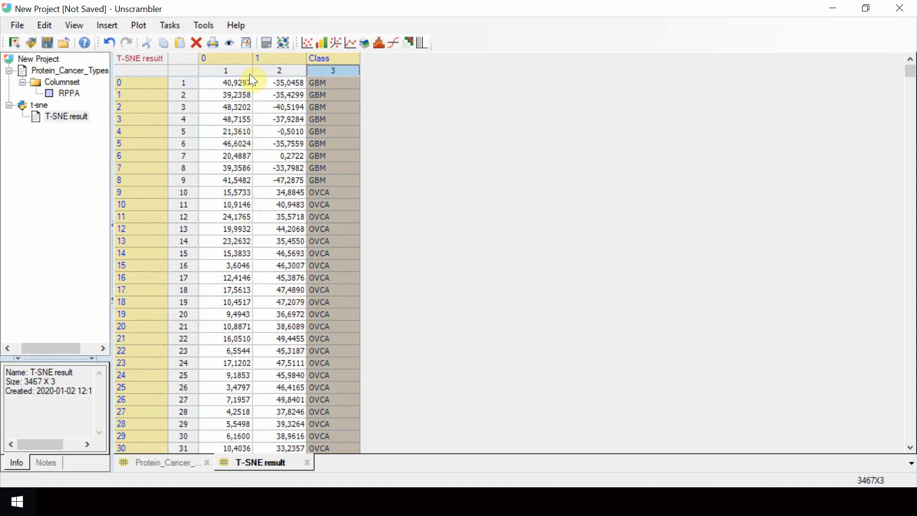
{"action": "left_click", "coordinate": [224, 58]}
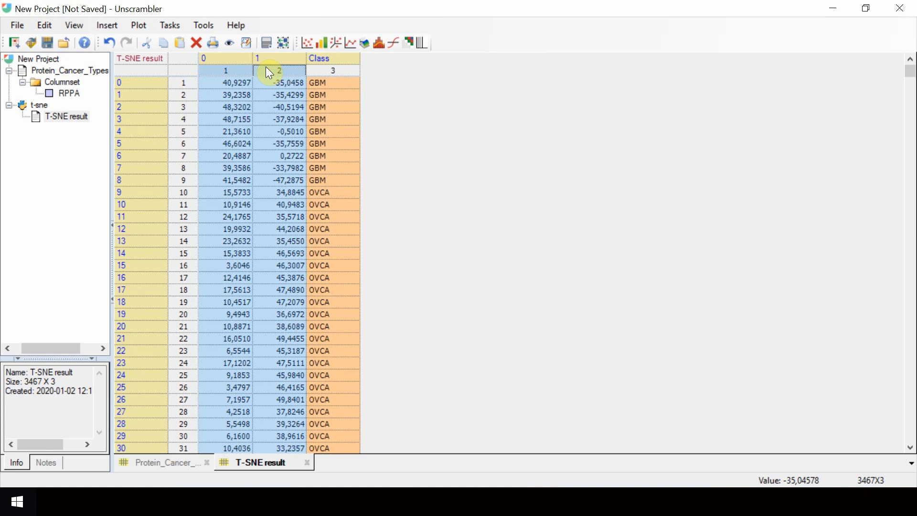
Create a scatter plot of the two t-SNE coordinates with the default scope
{"action": "right_click", "coordinate": [270, 70]}
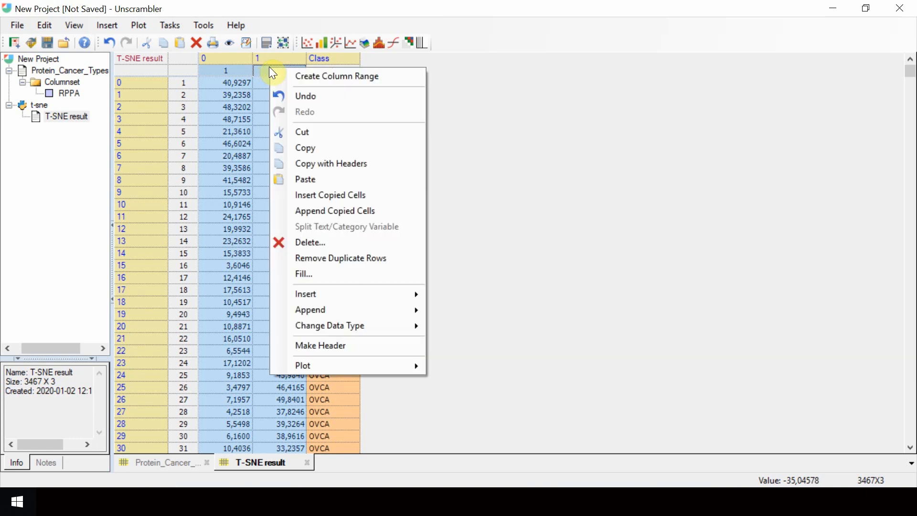
{"action": "mouse_move", "coordinate": [356, 172]}
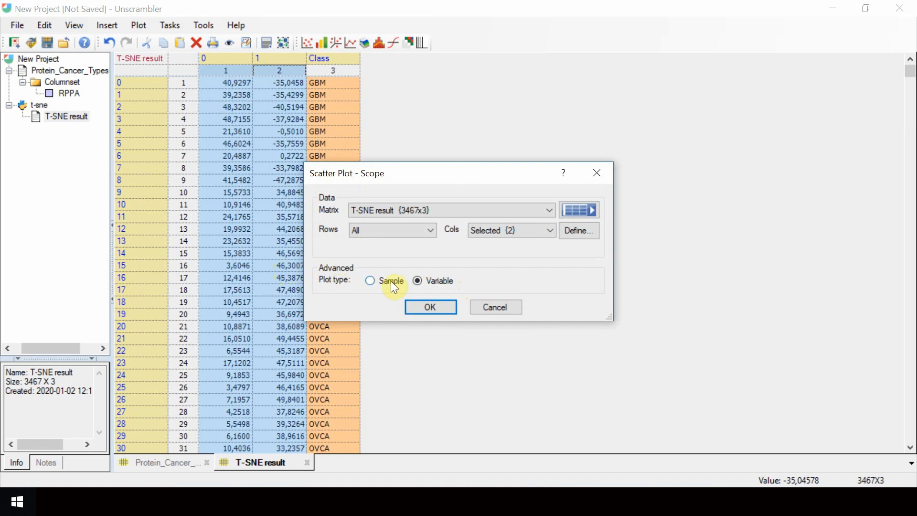
{"action": "left_click", "coordinate": [430, 306]}
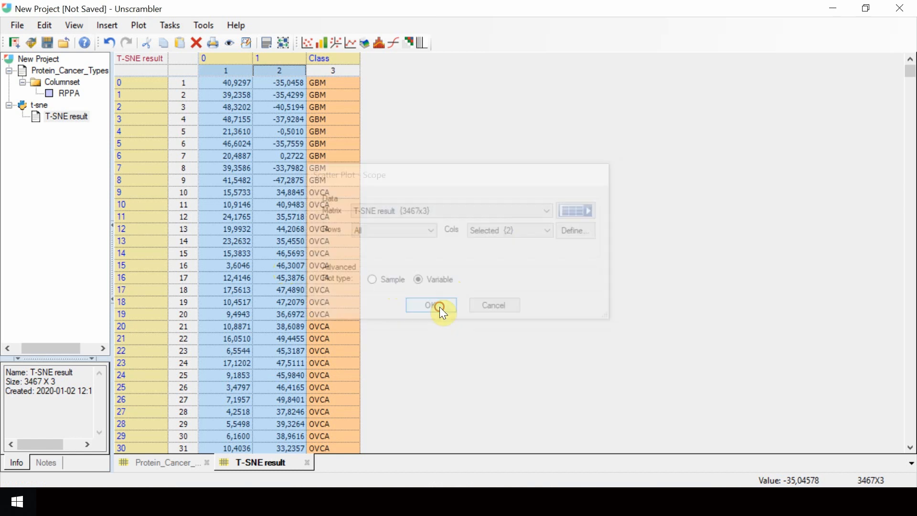
{"action": "left_click", "coordinate": [431, 304]}
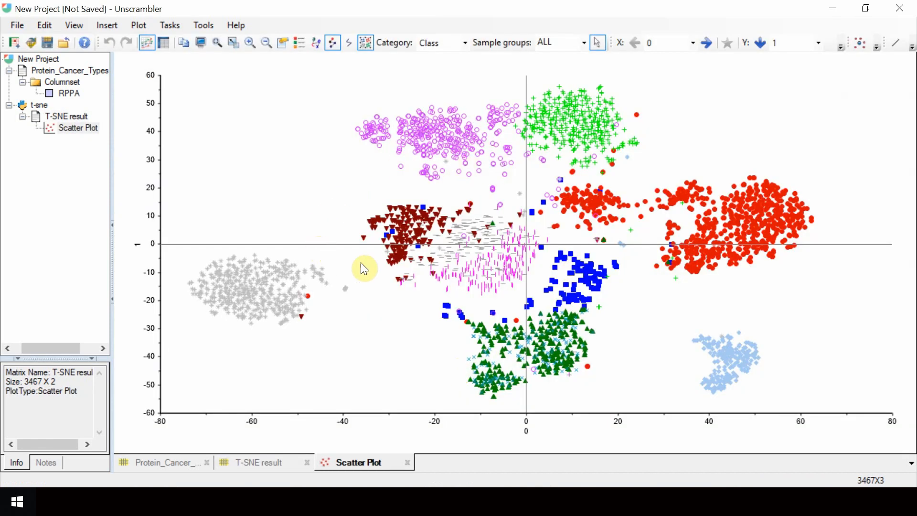
{"action": "mouse_move", "coordinate": [645, 270]}
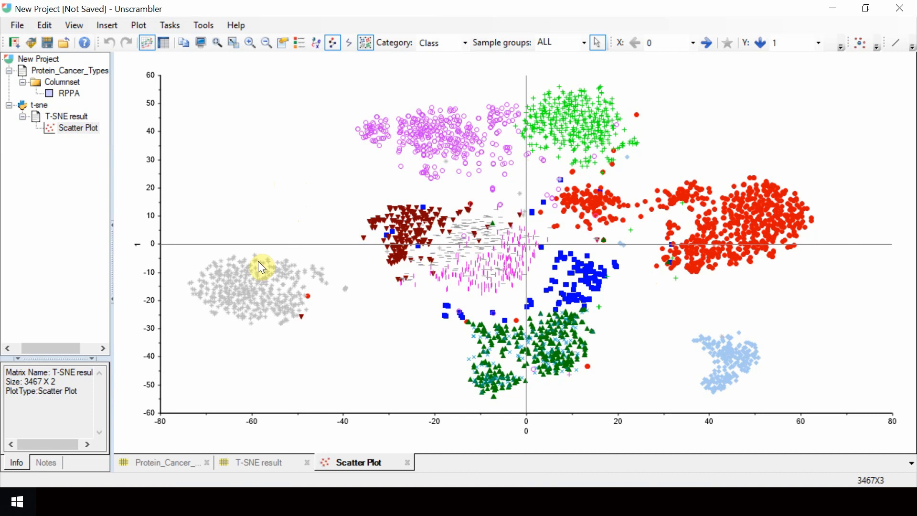
{"action": "mouse_move", "coordinate": [413, 263]}
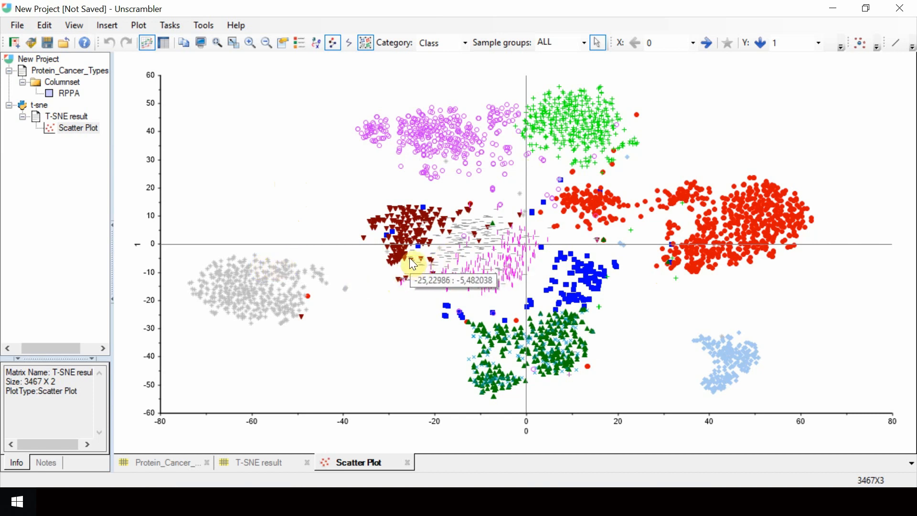
{"action": "mouse_move", "coordinate": [397, 152]}
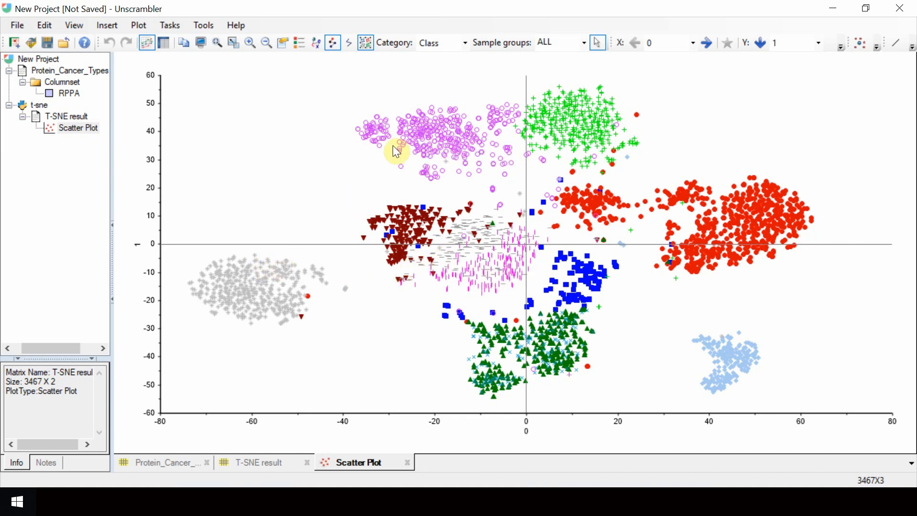
{"action": "mouse_move", "coordinate": [706, 259]}
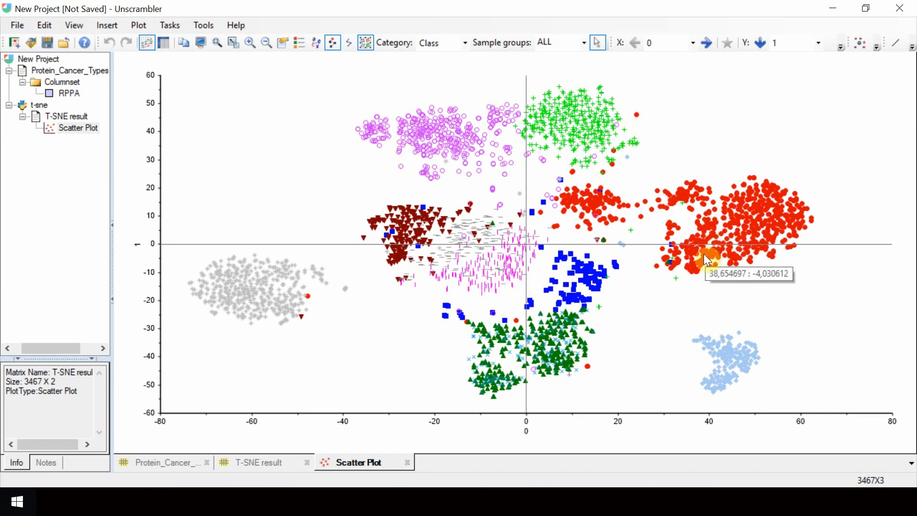
{"action": "mouse_move", "coordinate": [614, 138]}
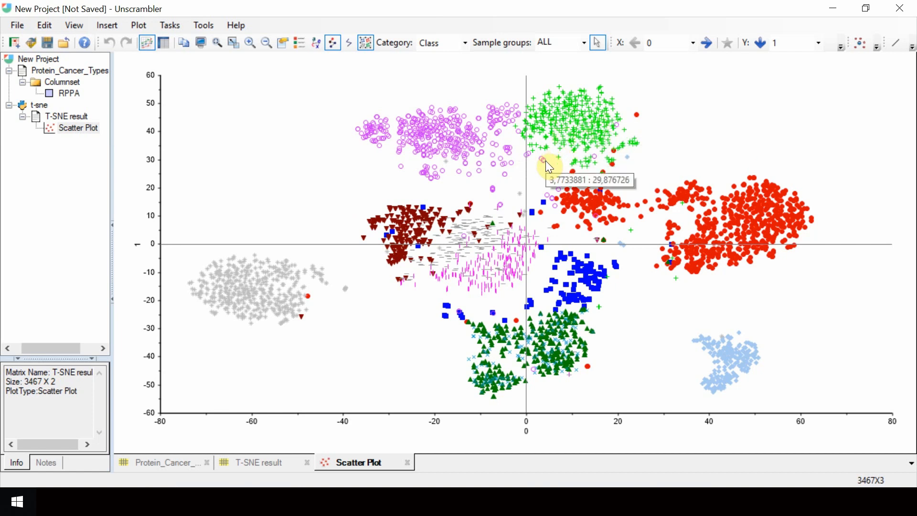
{"action": "right_click", "coordinate": [546, 165]}
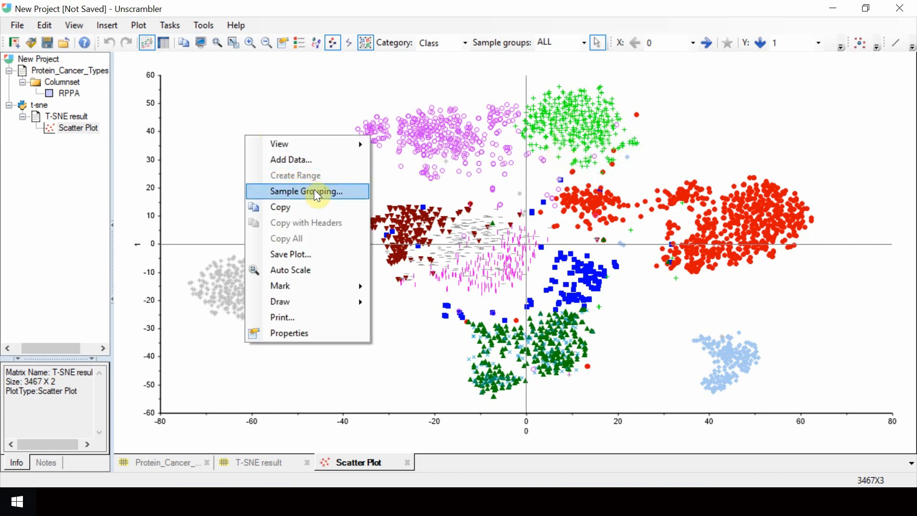
Group samples by Class with both colours and symbols, and show the BLCA–UCEC legend
{"action": "left_click", "coordinate": [306, 191]}
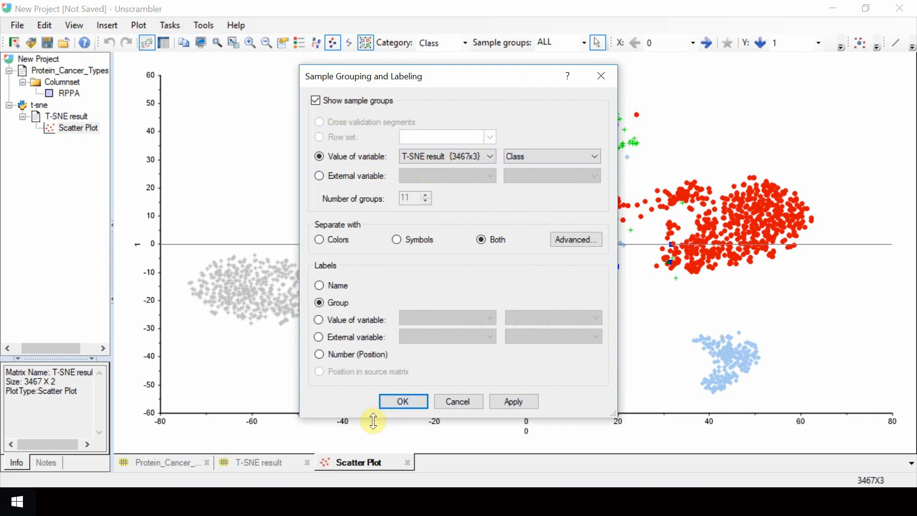
{"action": "left_click", "coordinate": [403, 402]}
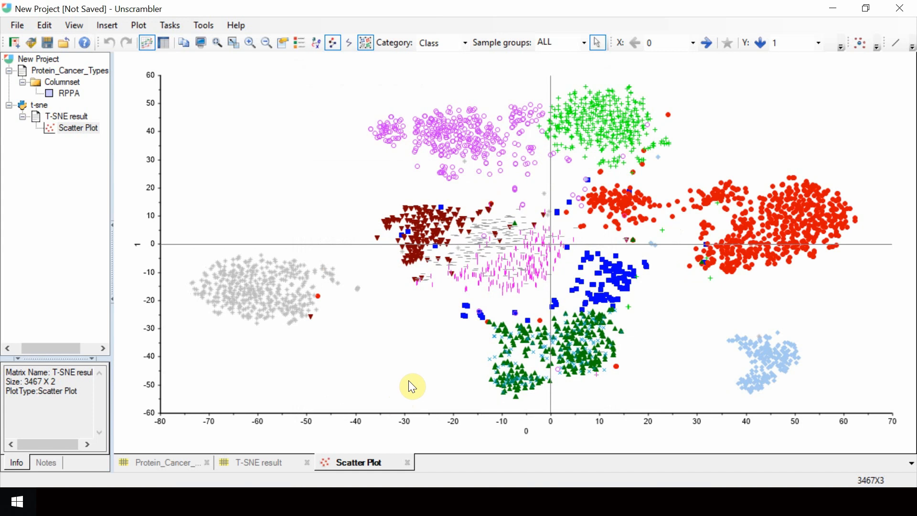
{"action": "mouse_move", "coordinate": [352, 222]}
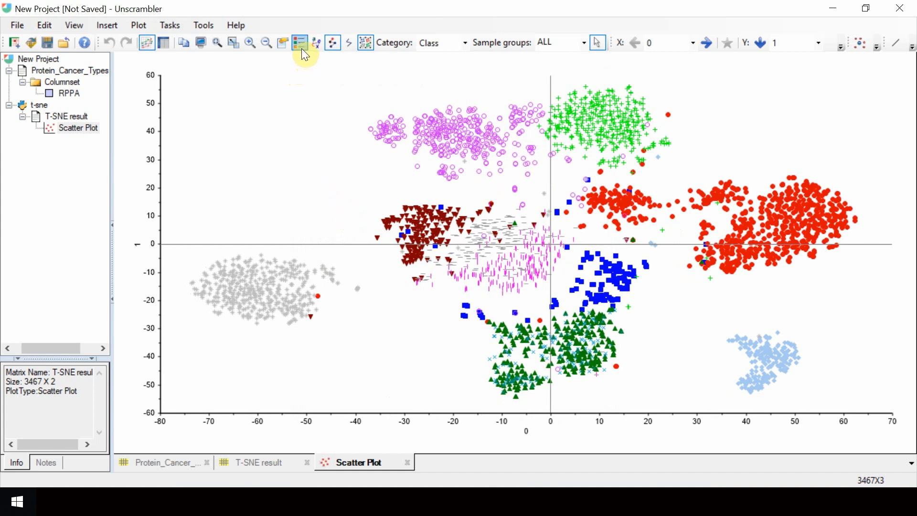
{"action": "left_click", "coordinate": [299, 42]}
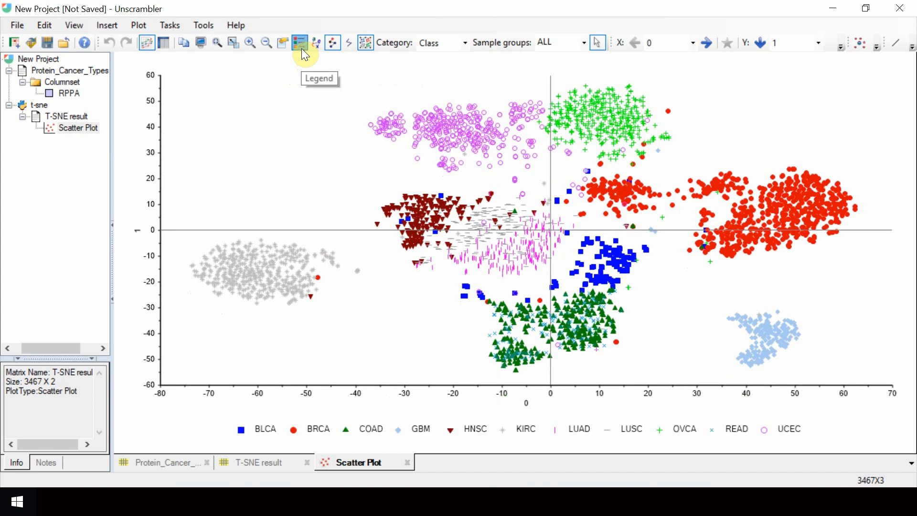
{"action": "mouse_move", "coordinate": [381, 400]}
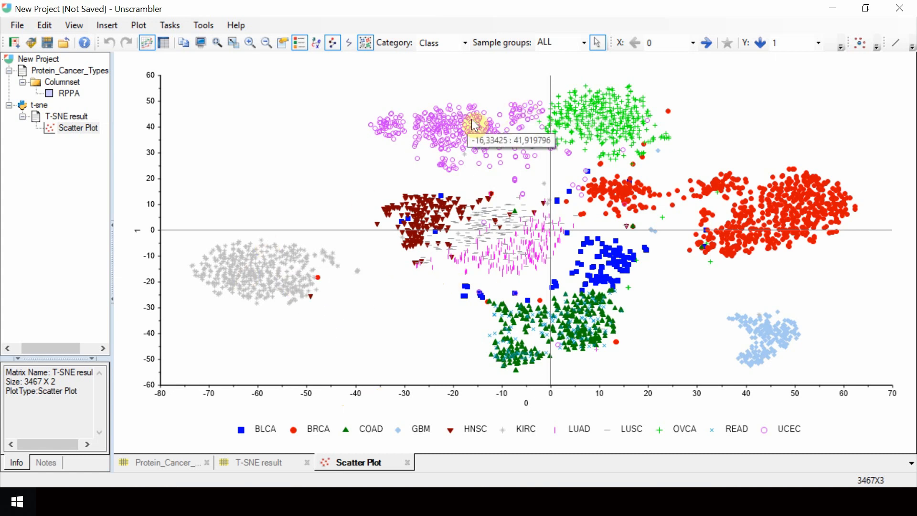
{"action": "mouse_move", "coordinate": [625, 108]}
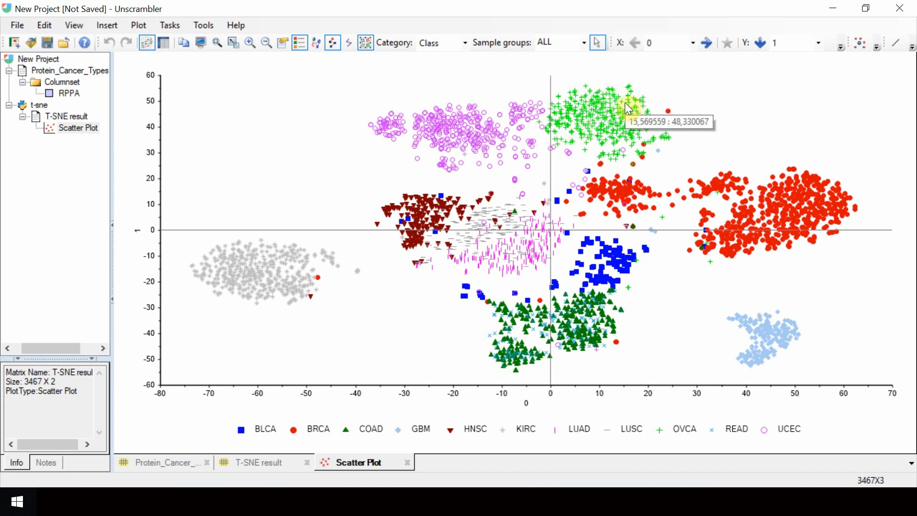
{"action": "mouse_move", "coordinate": [525, 323]}
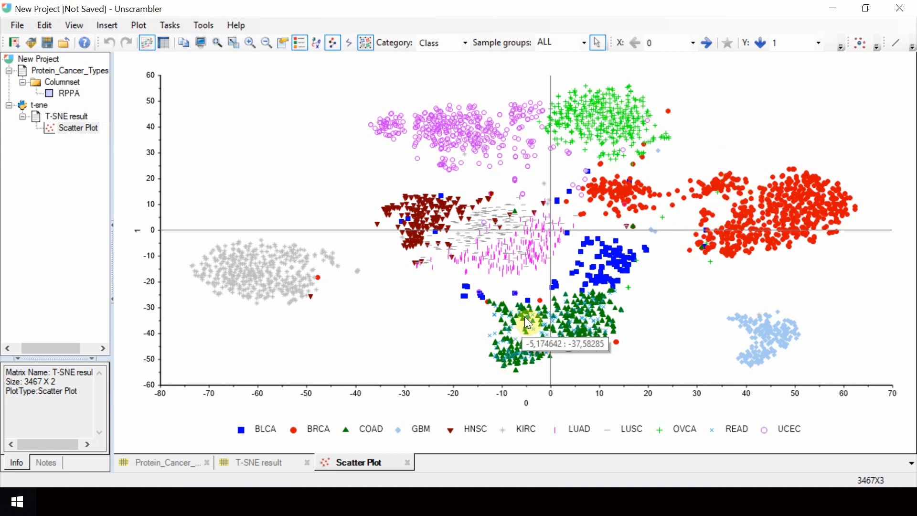
{"action": "mouse_move", "coordinate": [339, 304]}
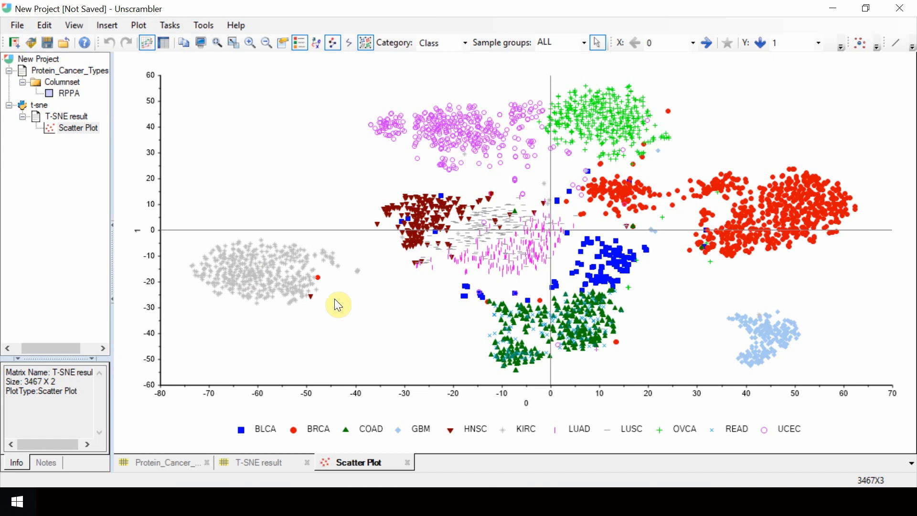
{"action": "mouse_move", "coordinate": [373, 372]}
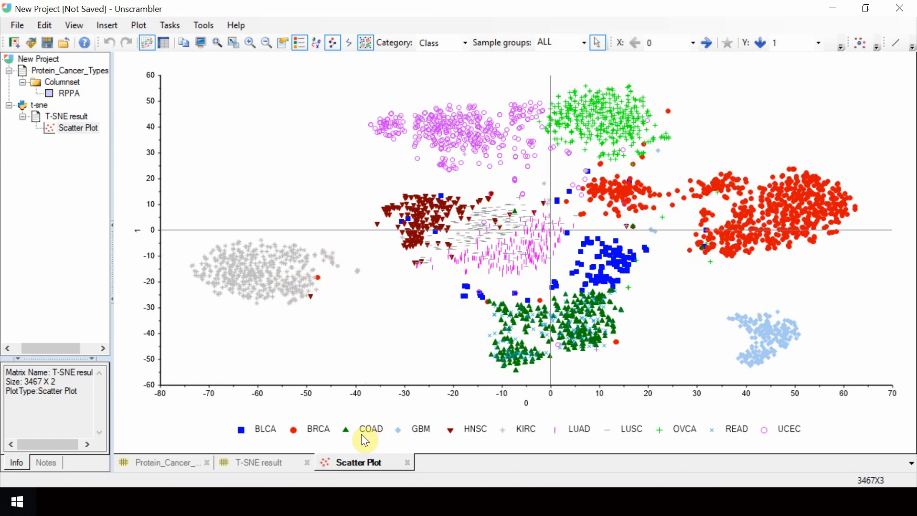
{"action": "mouse_move", "coordinate": [627, 436]}
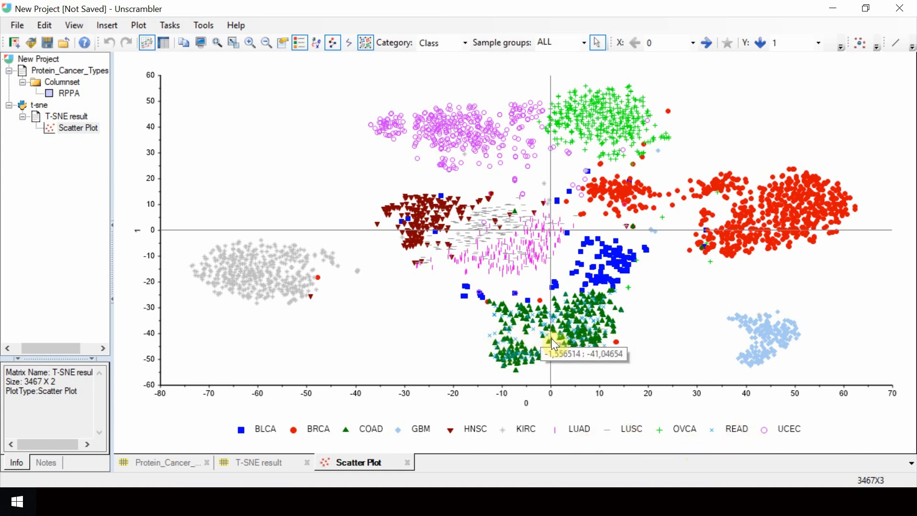
{"action": "mouse_move", "coordinate": [564, 344]}
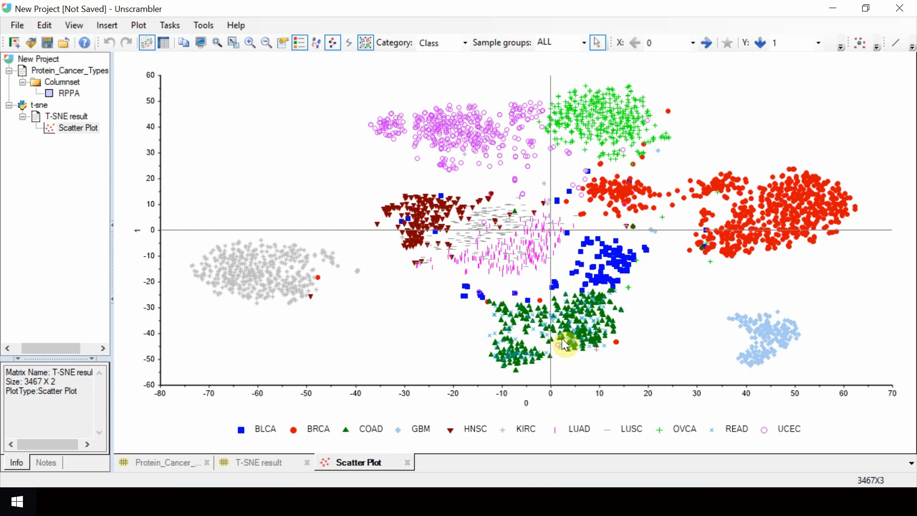
{"action": "mouse_move", "coordinate": [523, 267]}
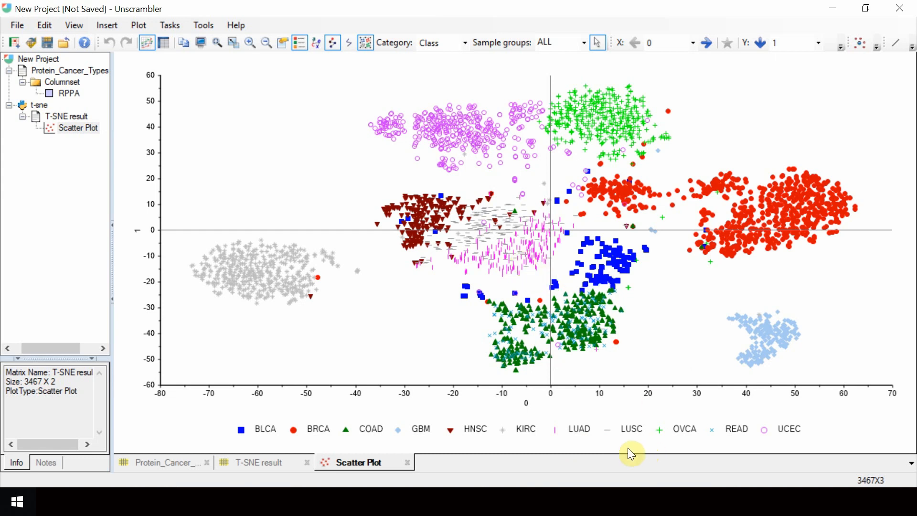
{"action": "mouse_move", "coordinate": [510, 257]}
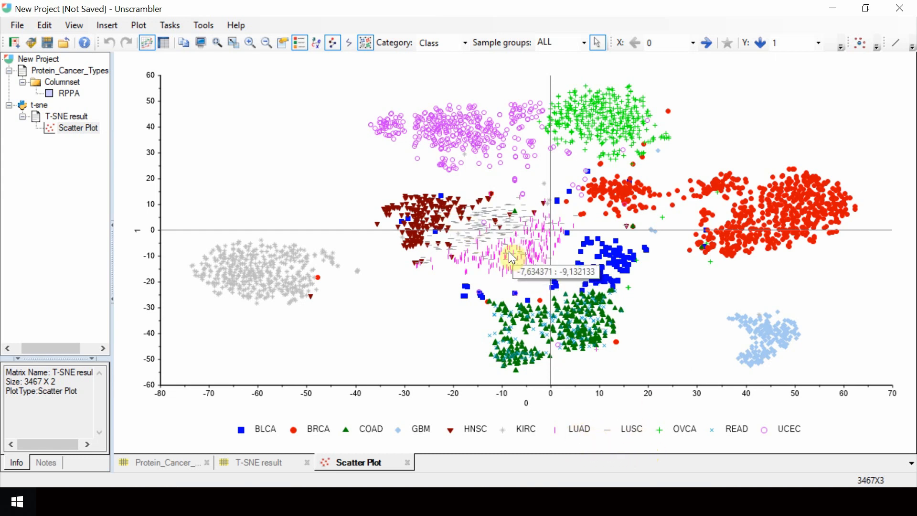
{"action": "mouse_move", "coordinate": [507, 236]}
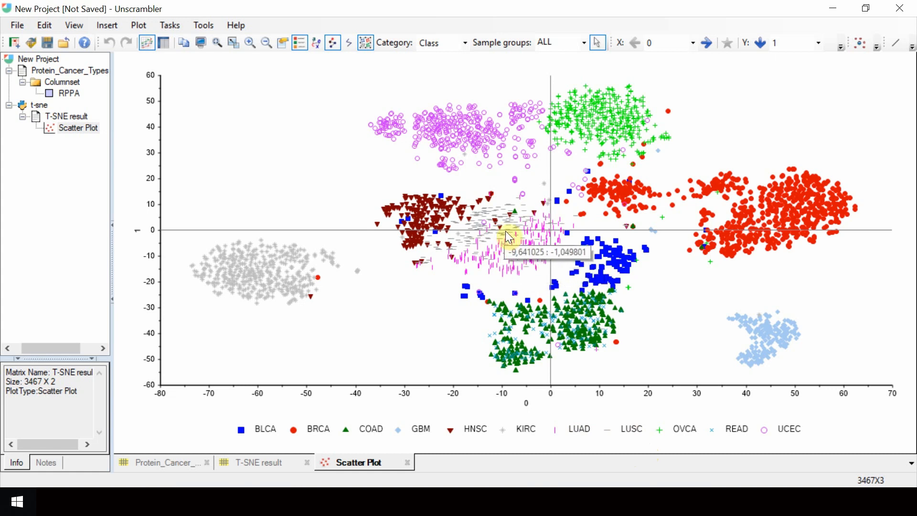
{"action": "mouse_move", "coordinate": [527, 239]}
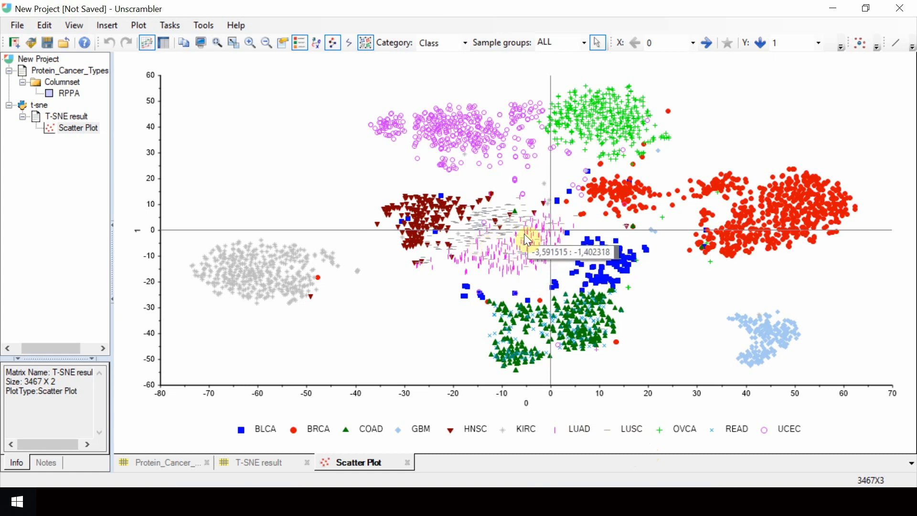
{"action": "mouse_move", "coordinate": [523, 253]}
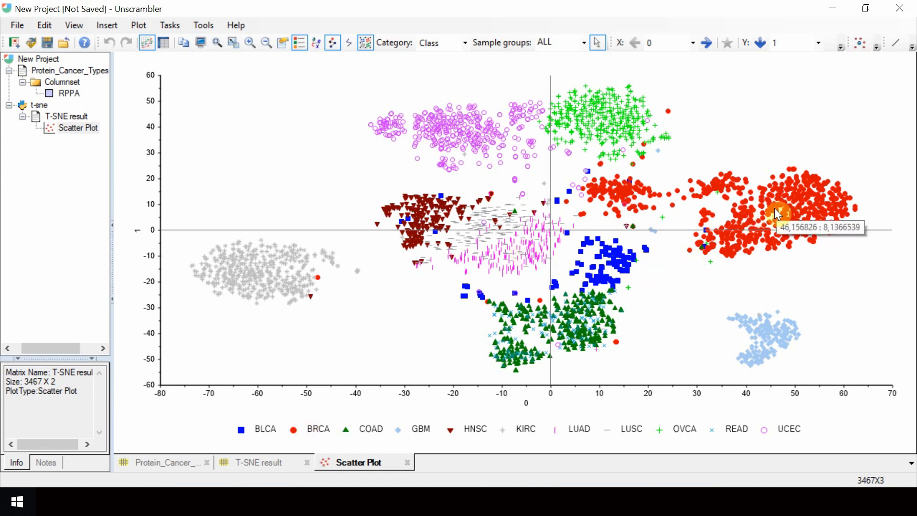
{"action": "mouse_move", "coordinate": [637, 207]}
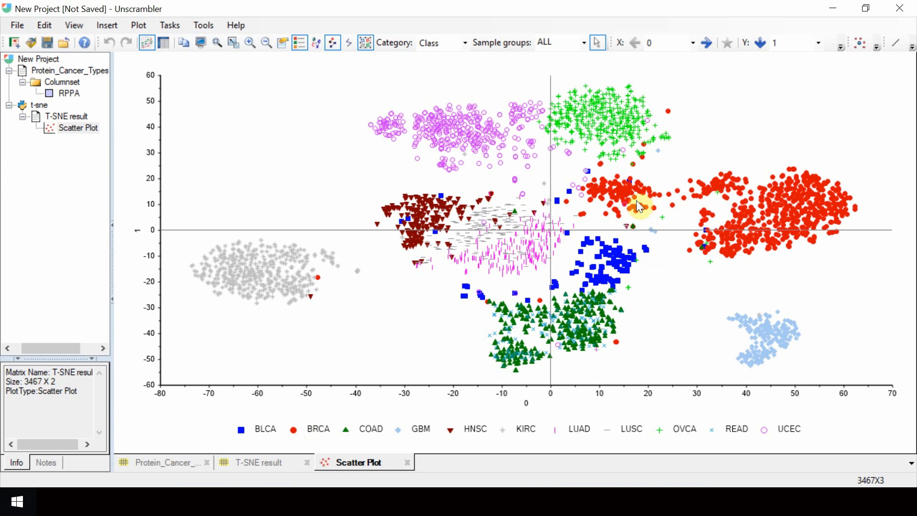
{"action": "mouse_move", "coordinate": [725, 166]}
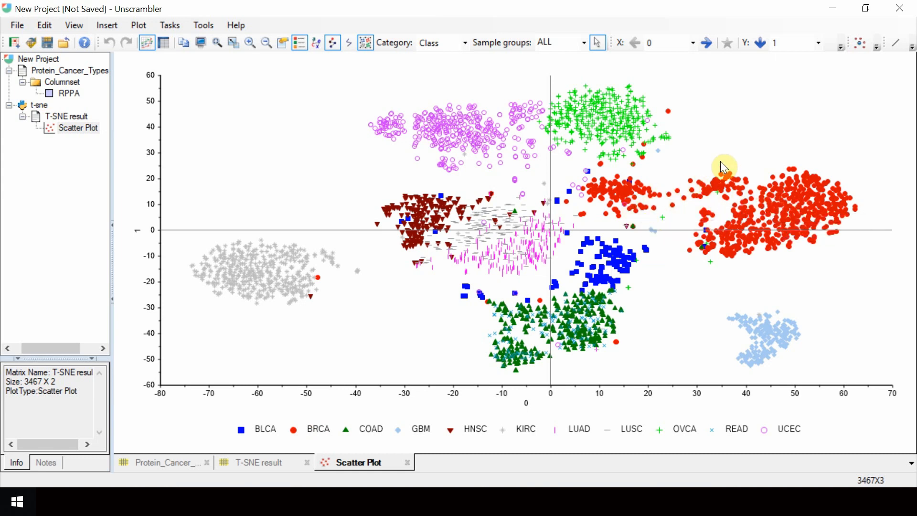
{"action": "mouse_move", "coordinate": [806, 222]}
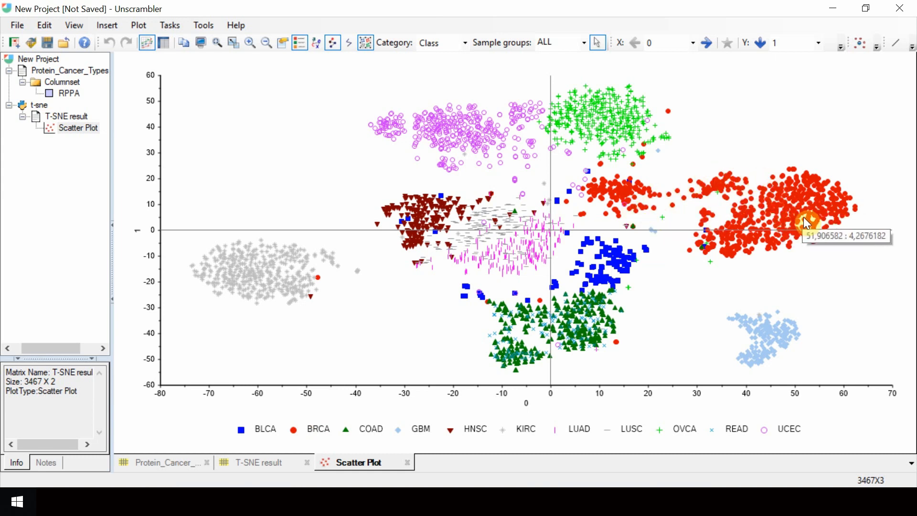